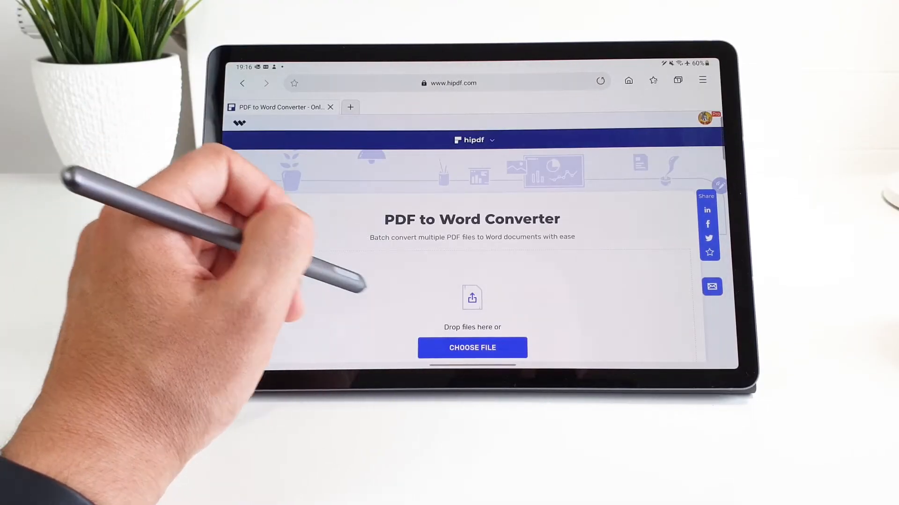
Step: Expand the All Tools menu on the HiPDF home page
left_click(472, 347)
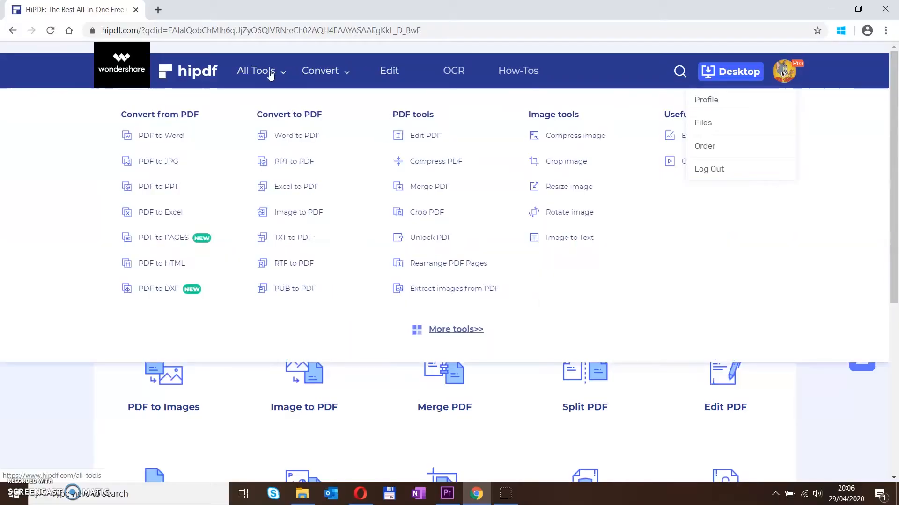
Step: Load the dedicated All Tools page and bring the Convert to PDF section into view
left_click(256, 70)
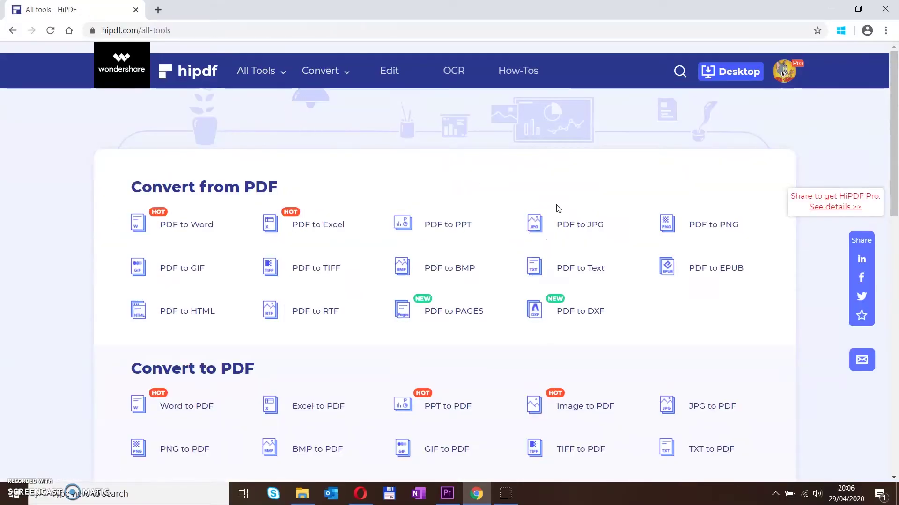
scroll("down", 3)
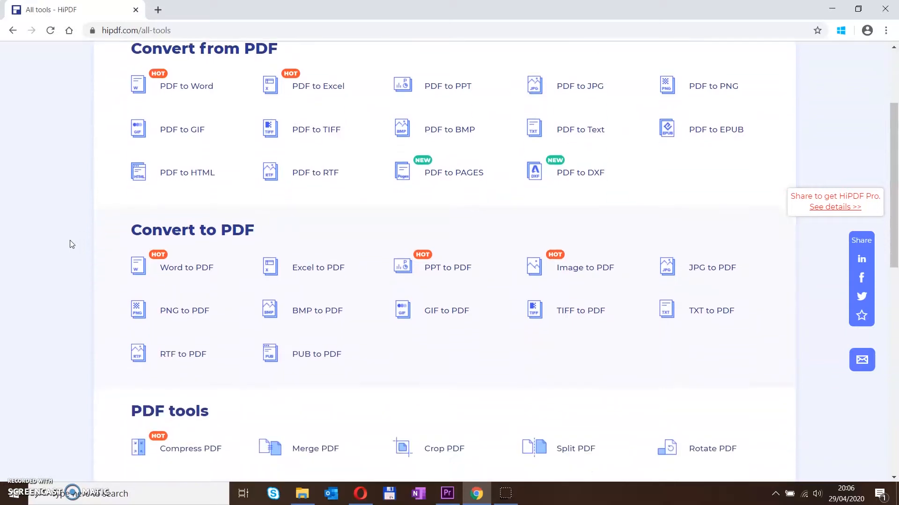